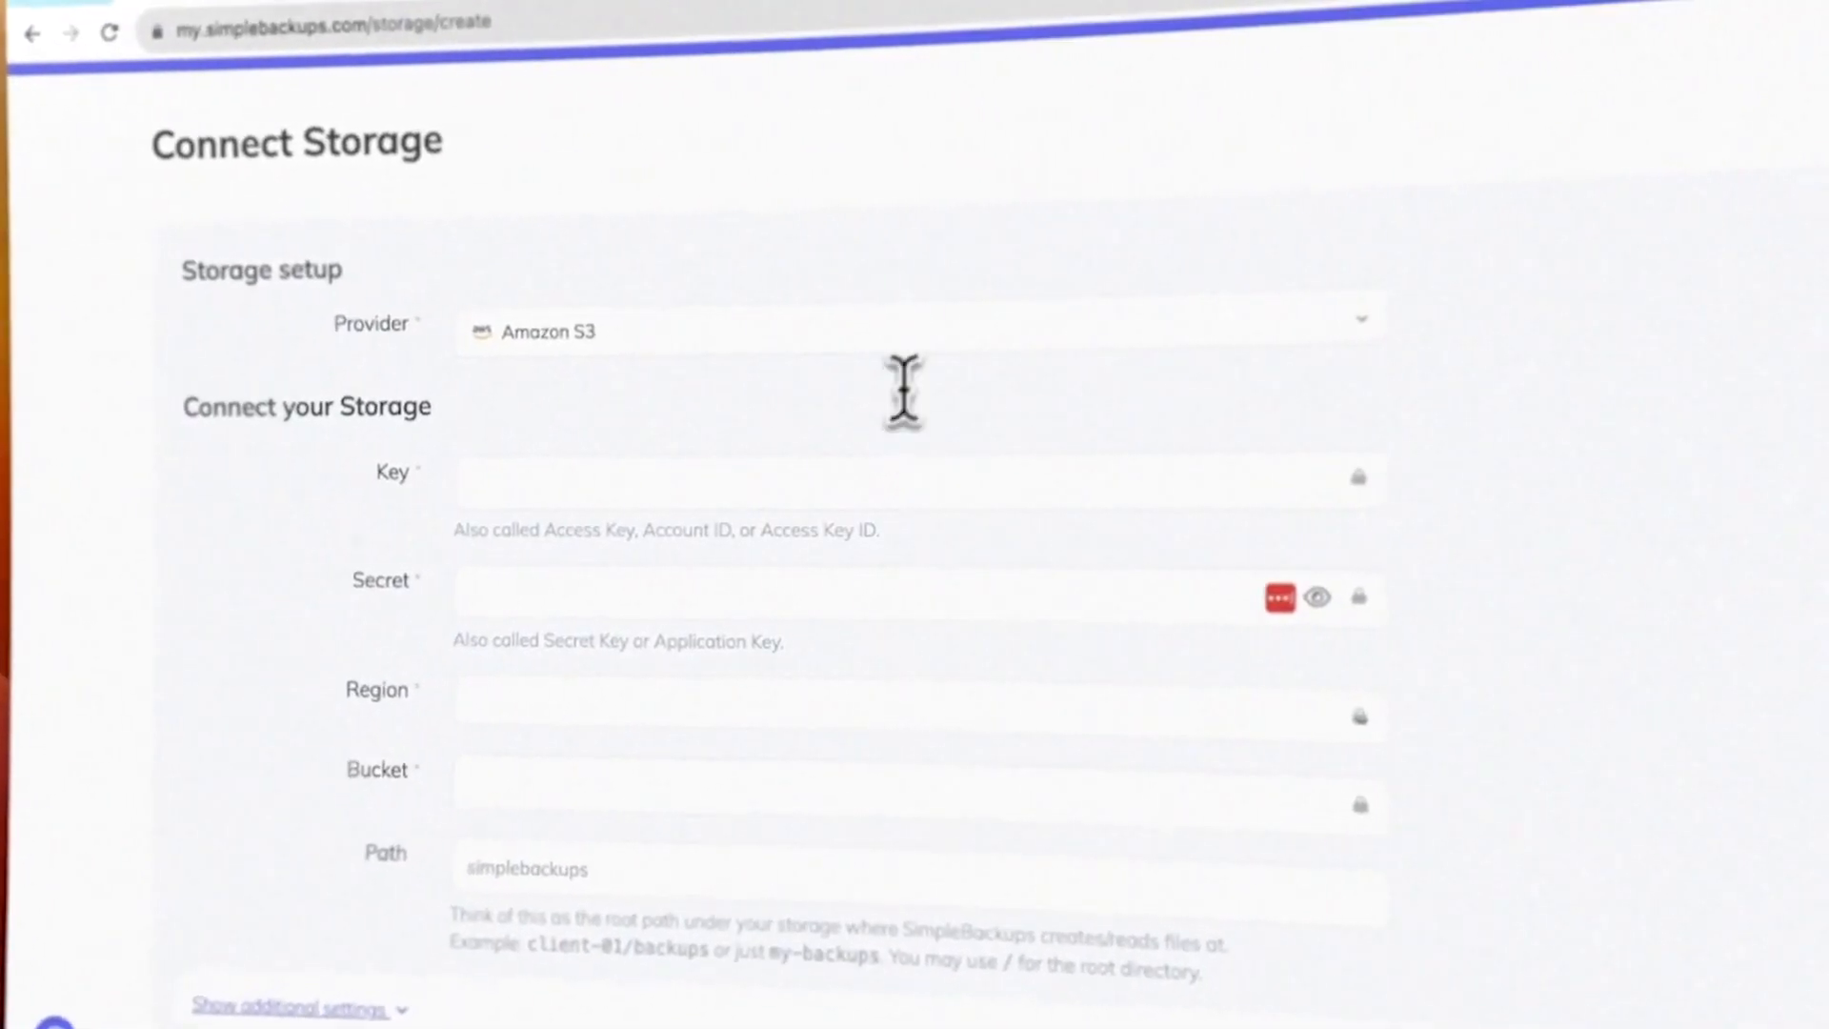
- Change the Connect Storage provider from Amazon S3 to Exoscale Storage
left_click(916, 330)
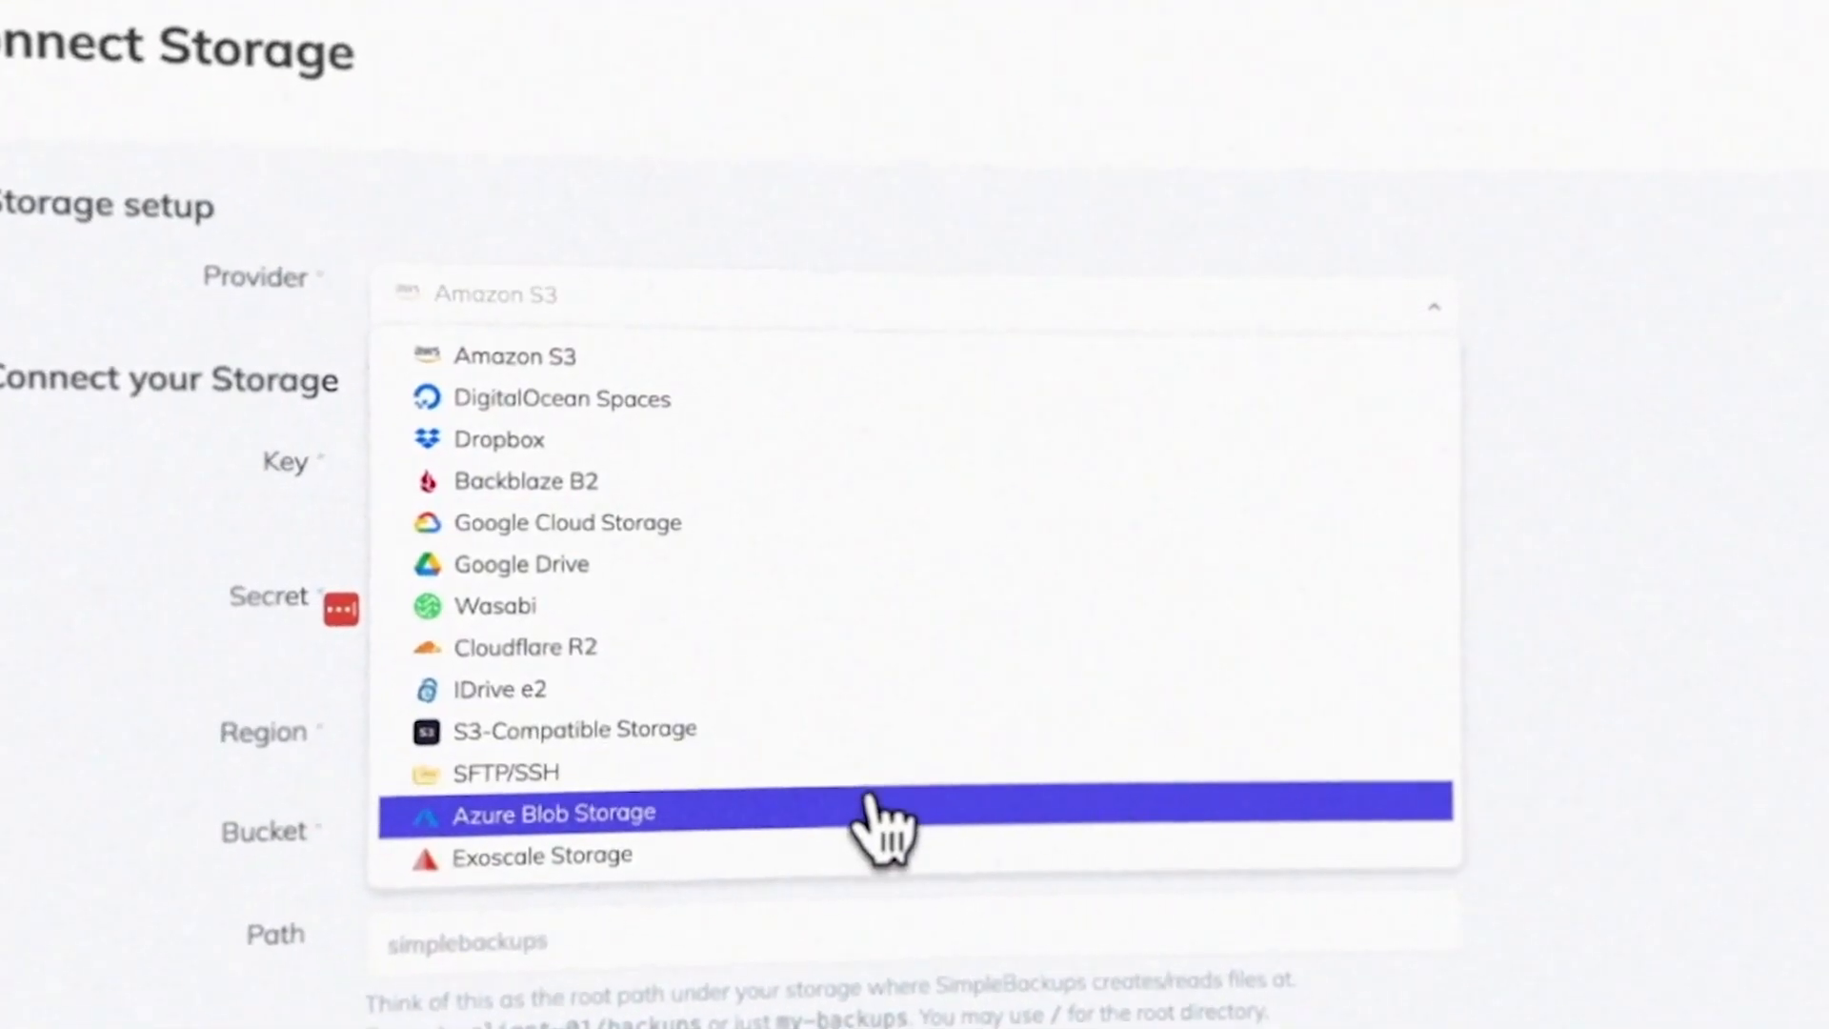
left_click(573, 856)
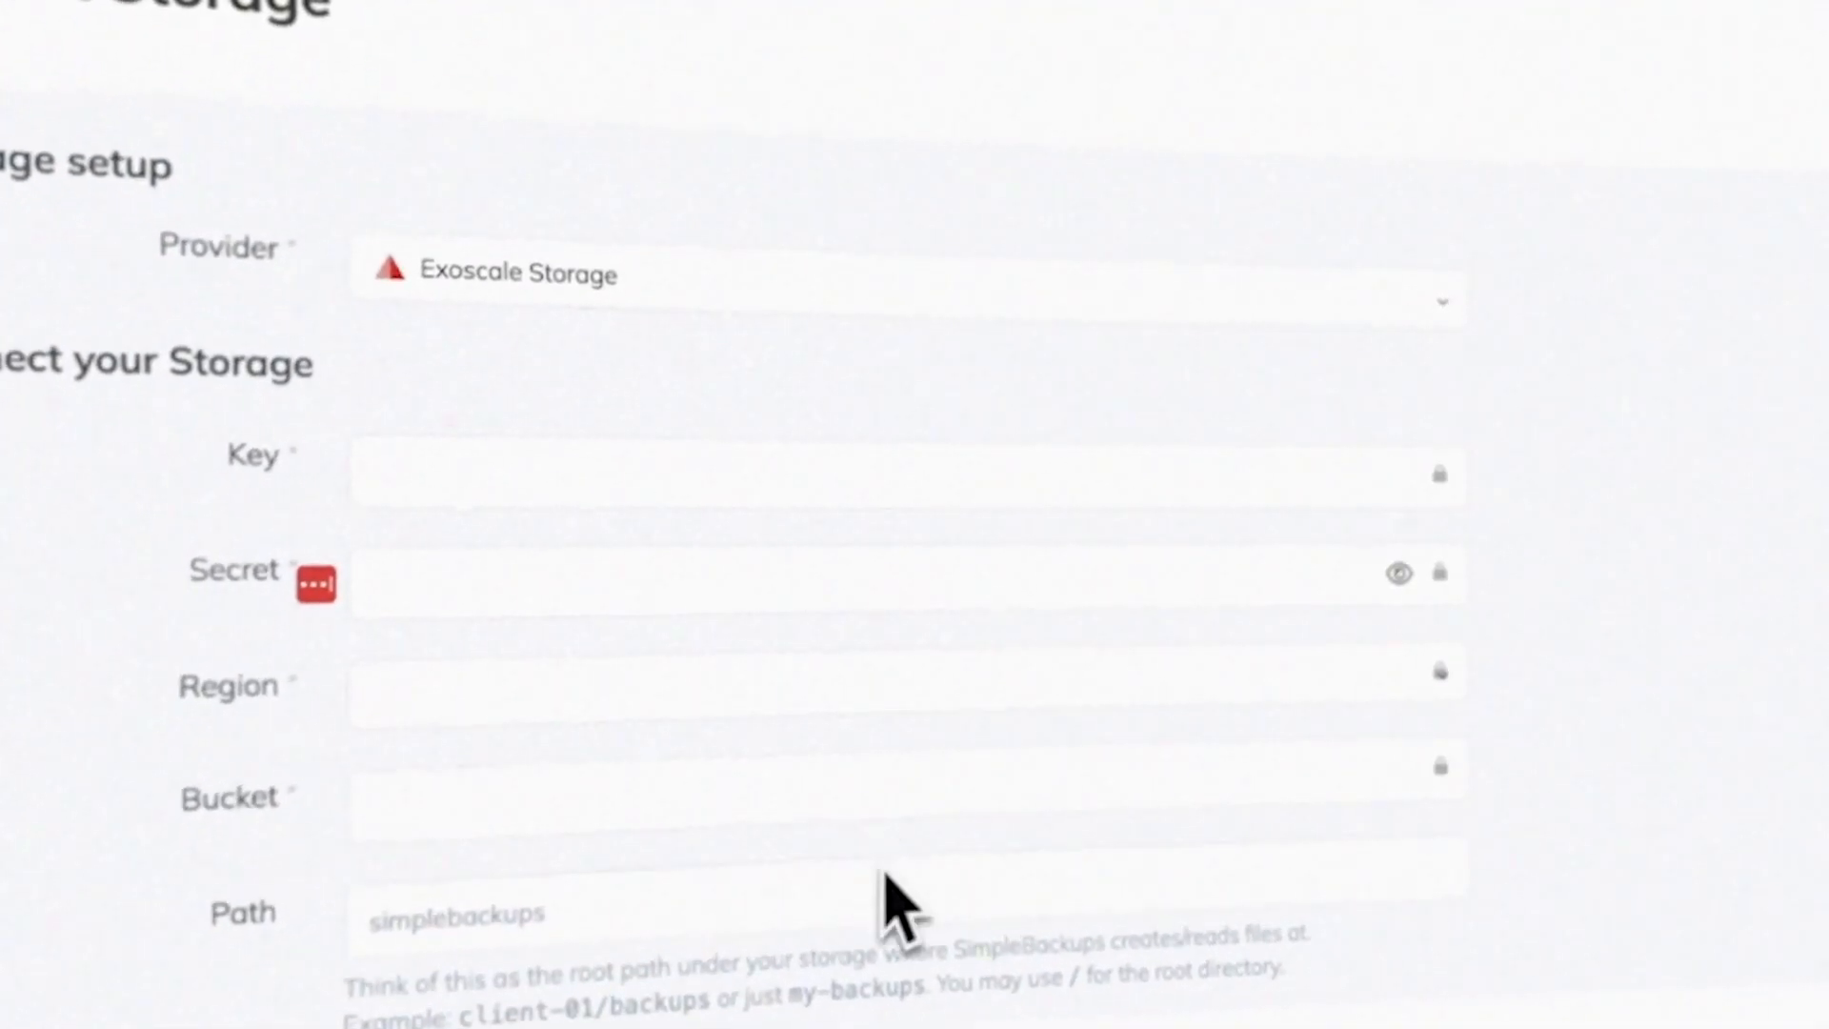